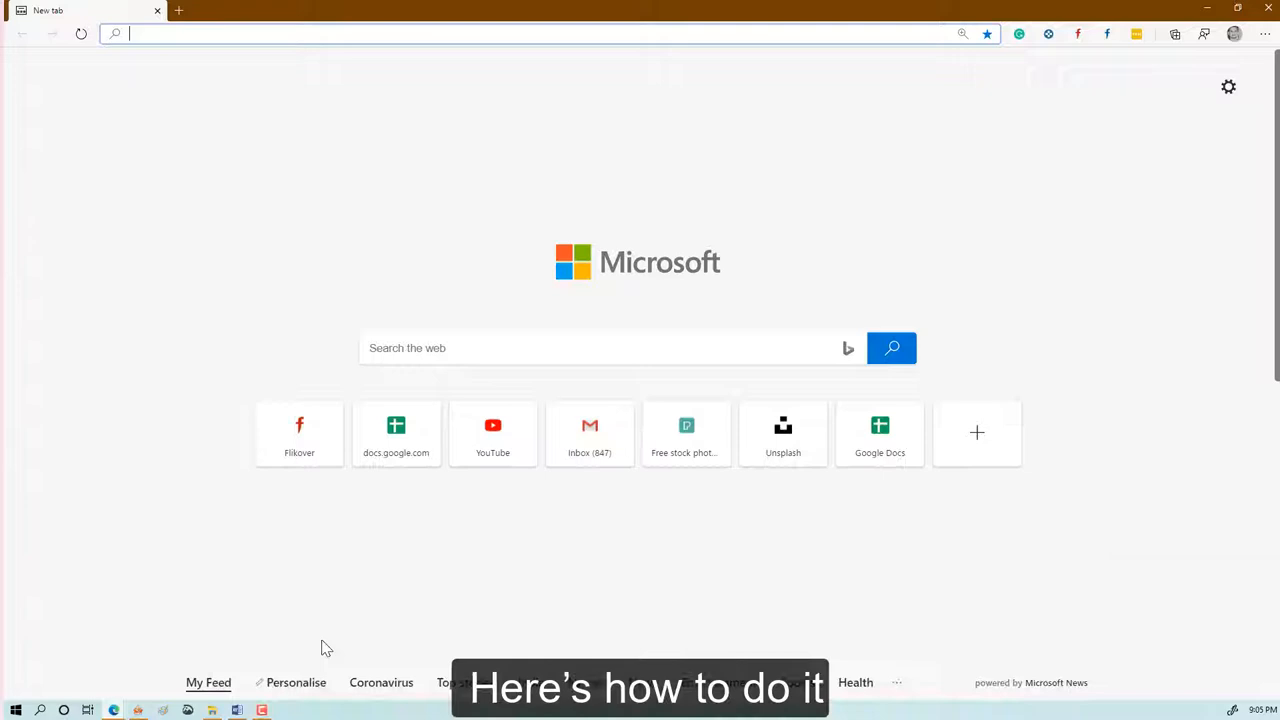
Step: Go to netflix.com, landing on the signed-in browse page
text(netflix.com/browse)
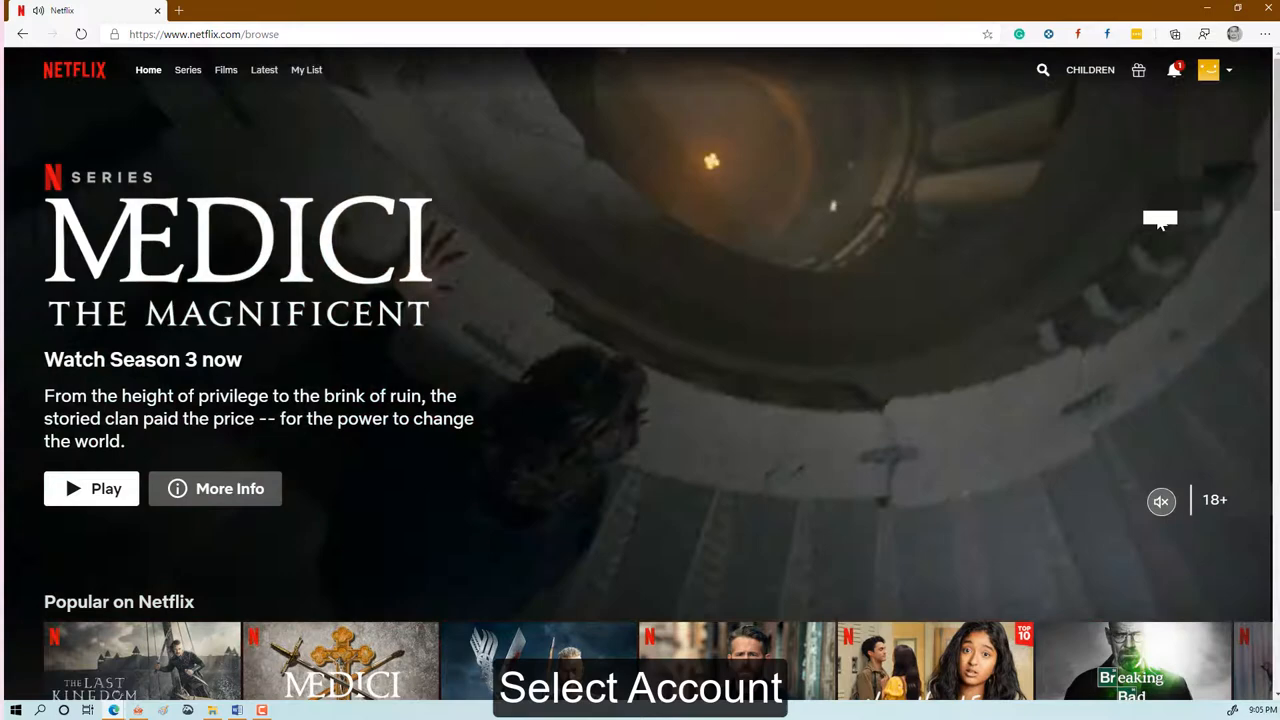
Step: Reach the Account page's Profile & Parental Controls section from the profile menu
click(1208, 68)
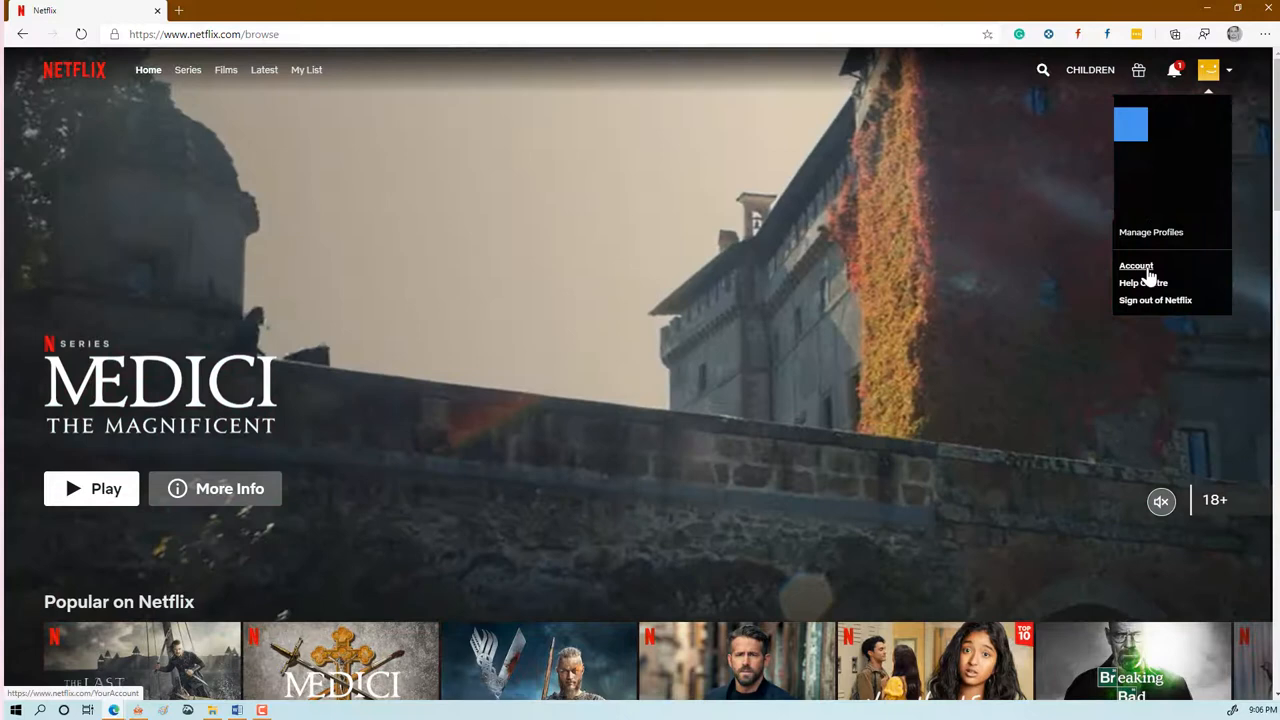
click(1136, 266)
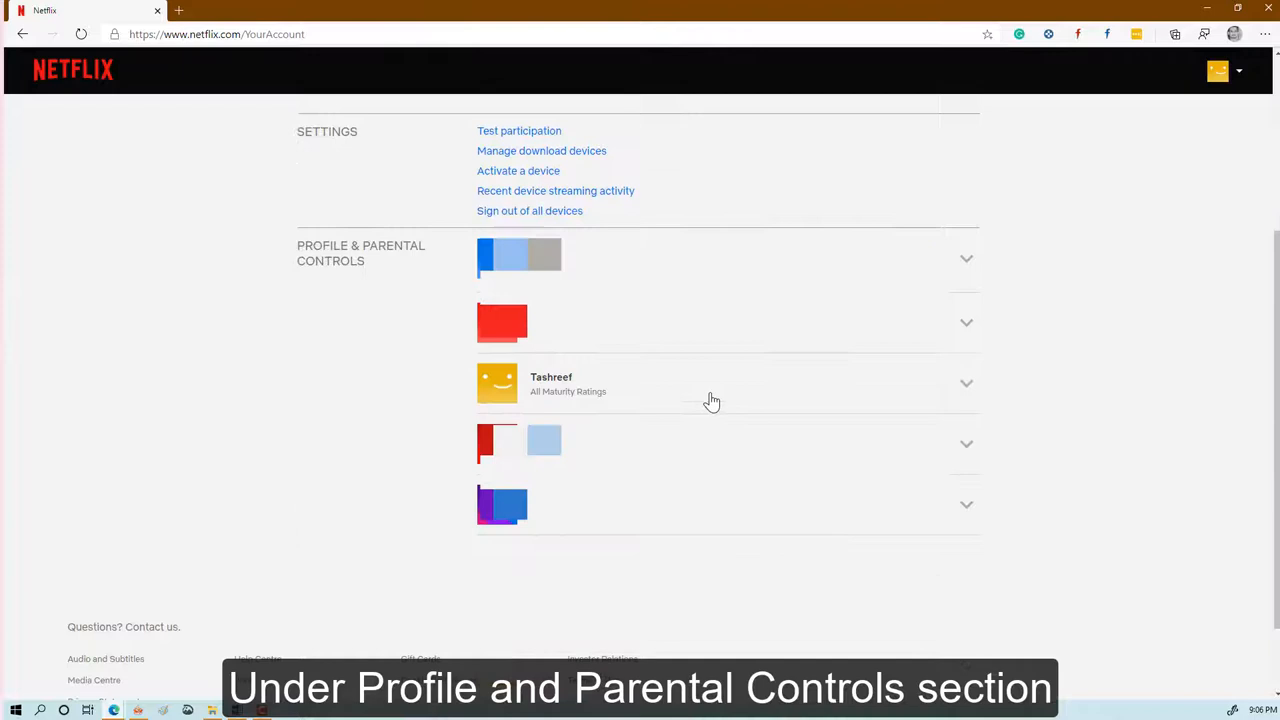
Step: Start changing the yellow profile's Viewing Restrictions, reaching the password check
click(964, 384)
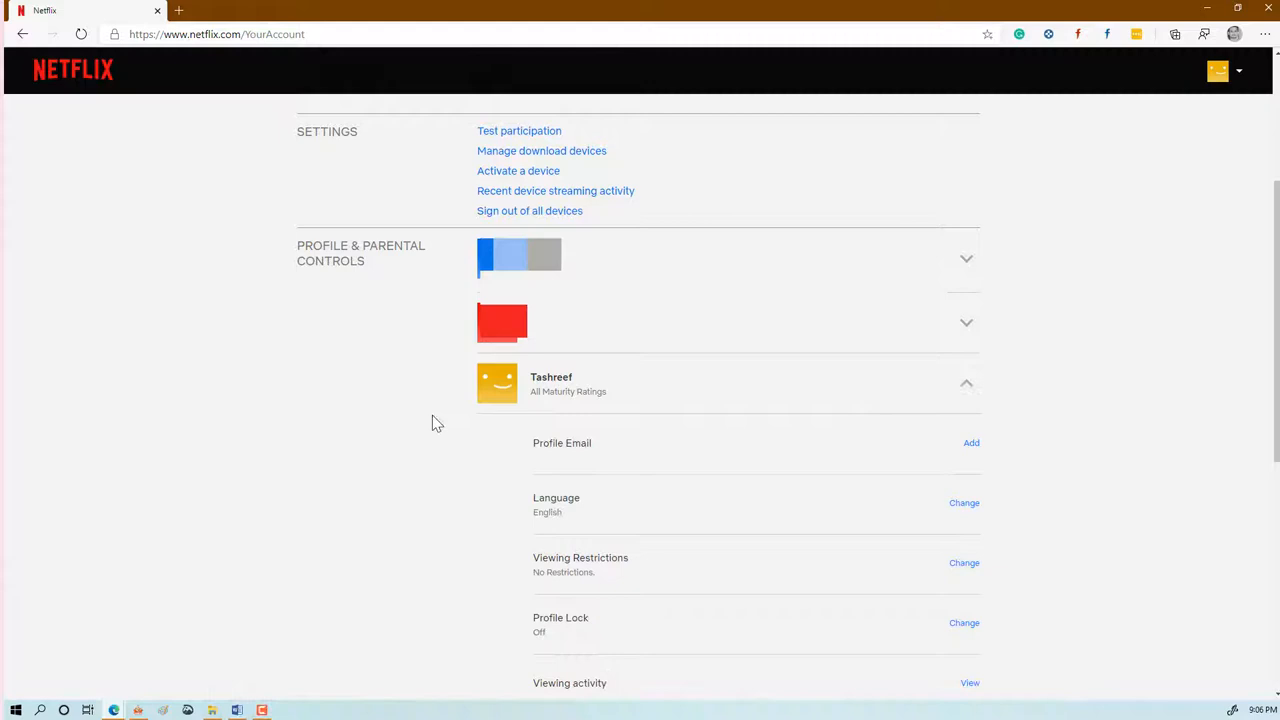
scroll(down, 3)
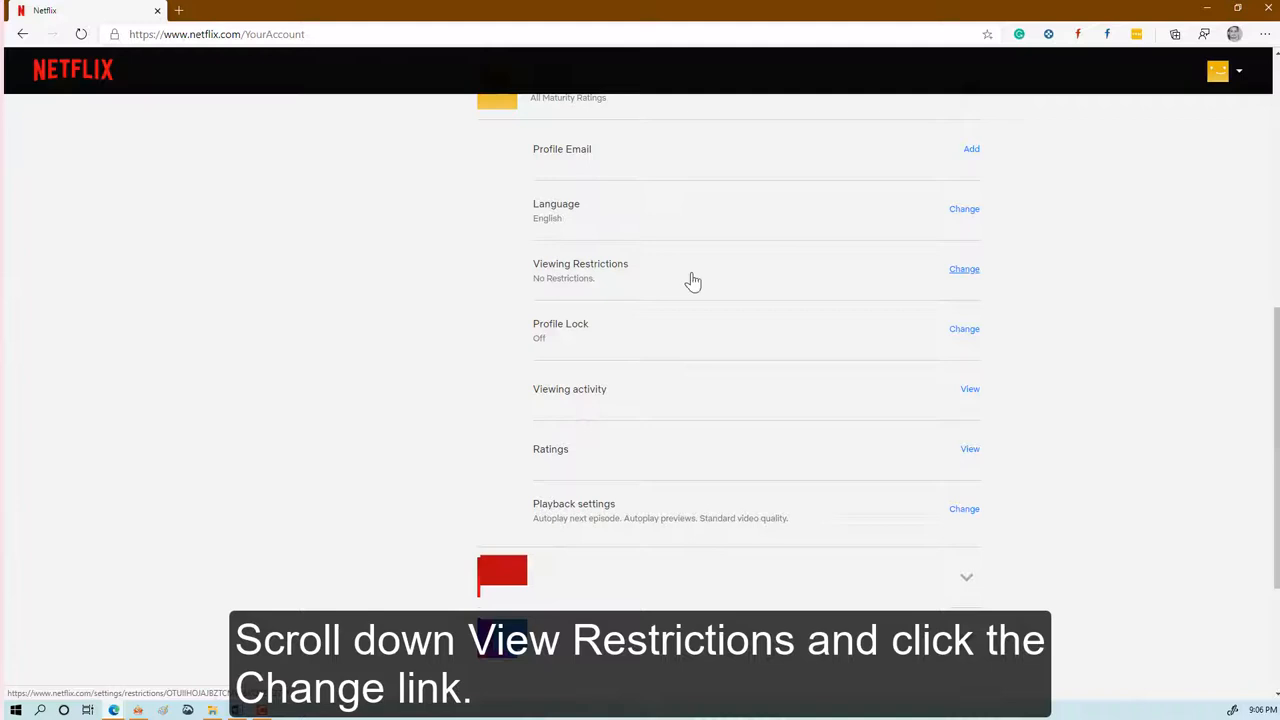
click(964, 268)
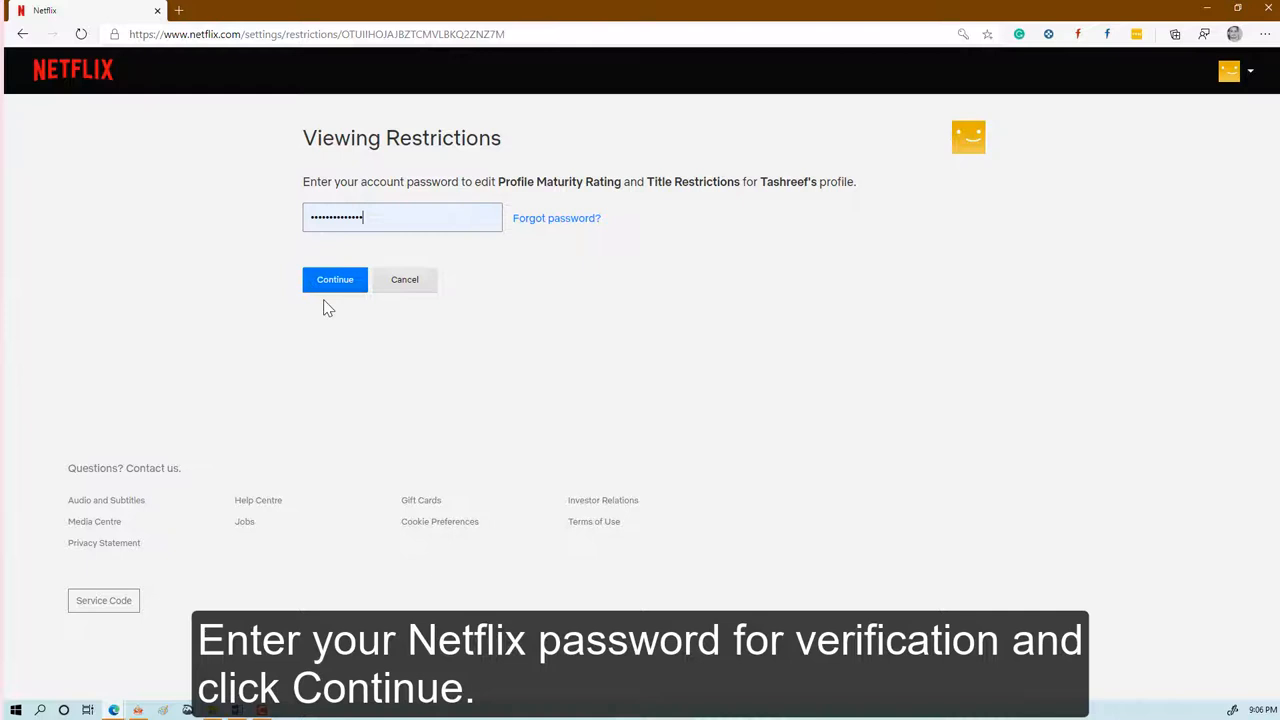
Step: Continue past the password check and bring up the Title Restrictions settings
click(334, 280)
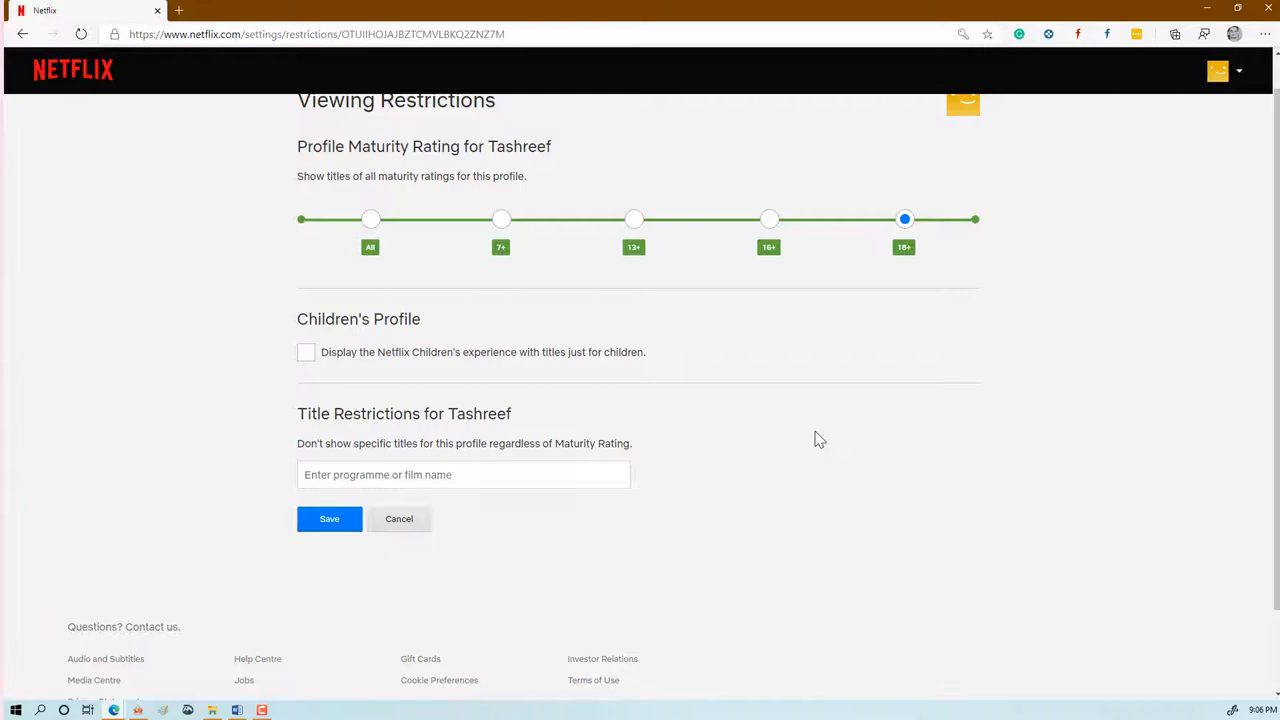
scroll(down, 3)
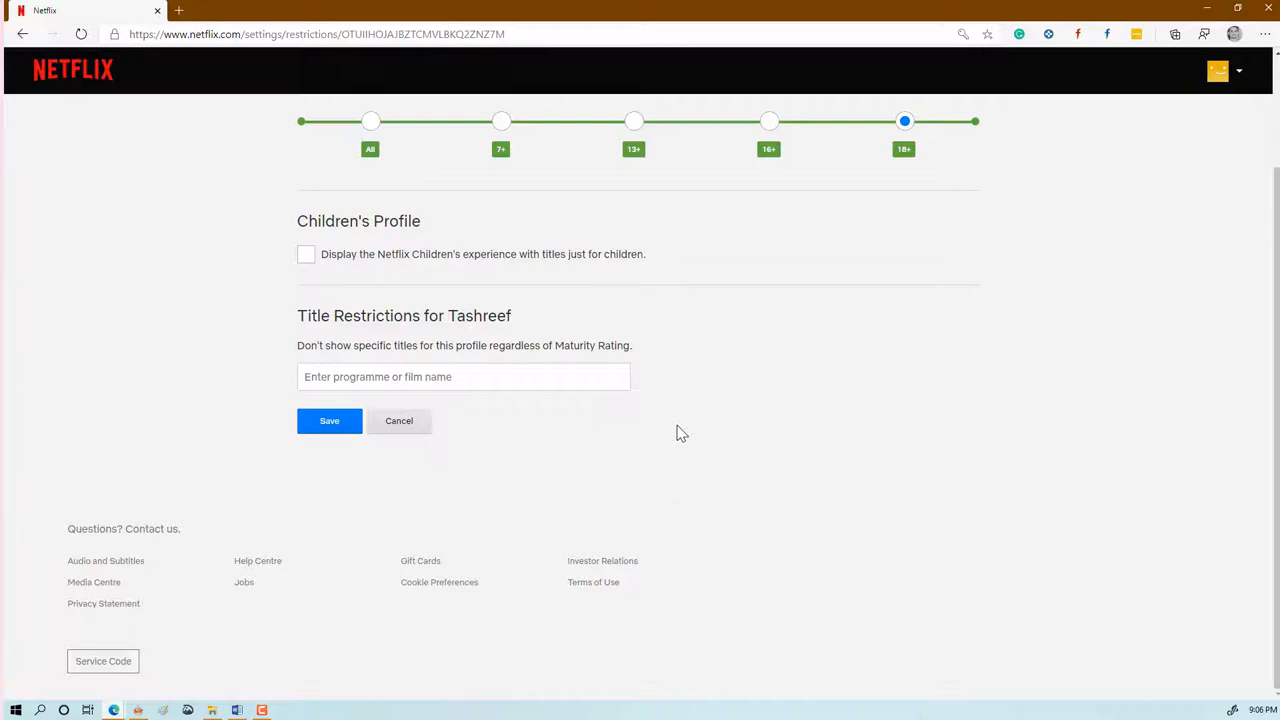
Step: Block Vikings (2013) and Marco Polo as restricted titles for the profile
text(Viki)
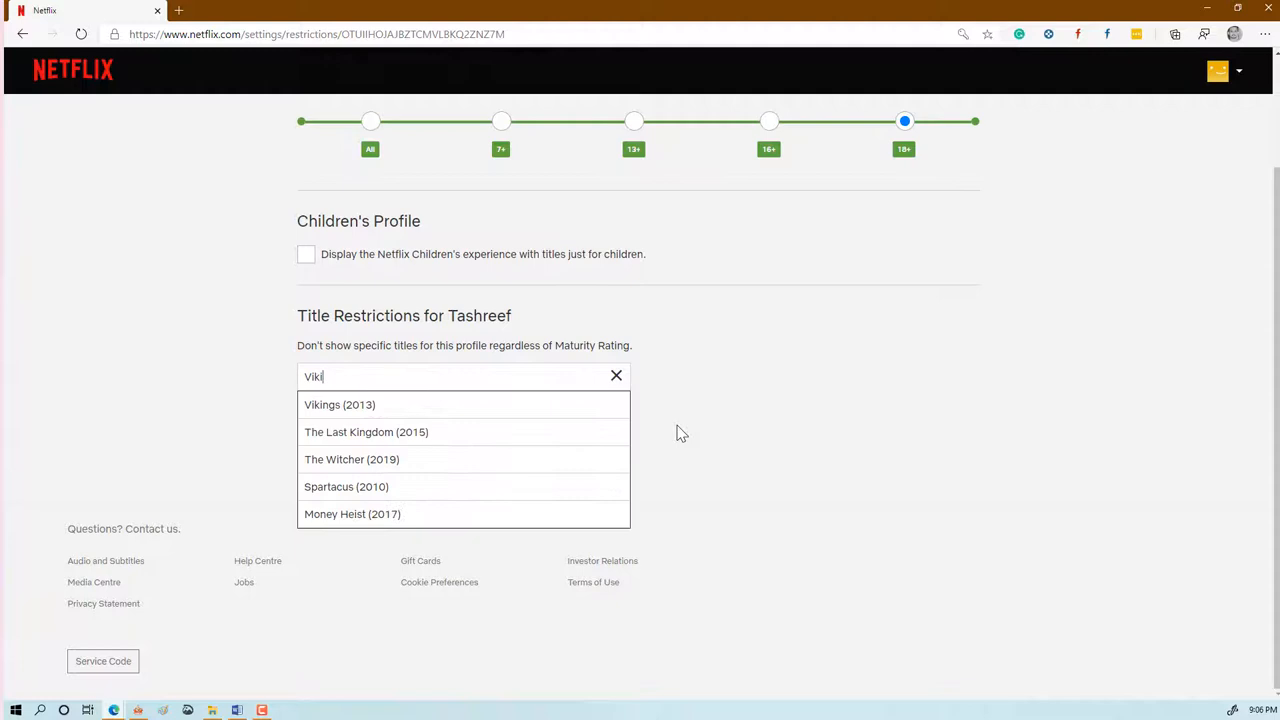
click(340, 404)
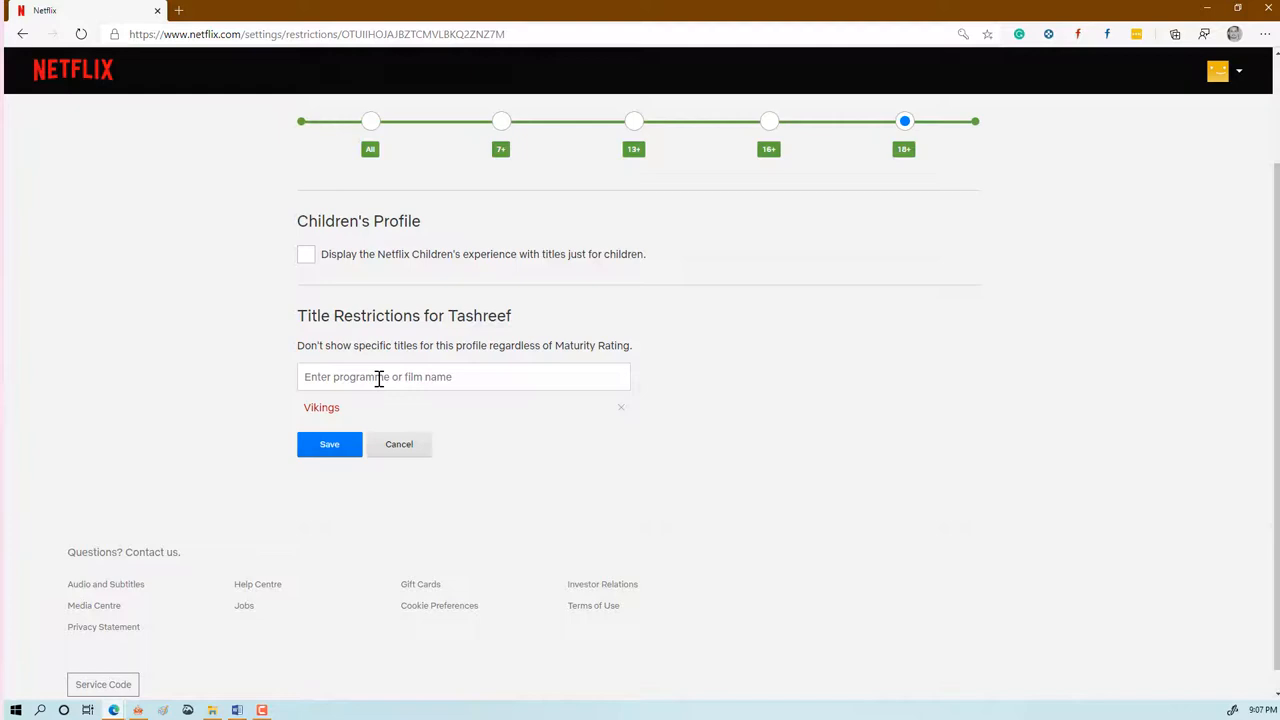
text(Marco)
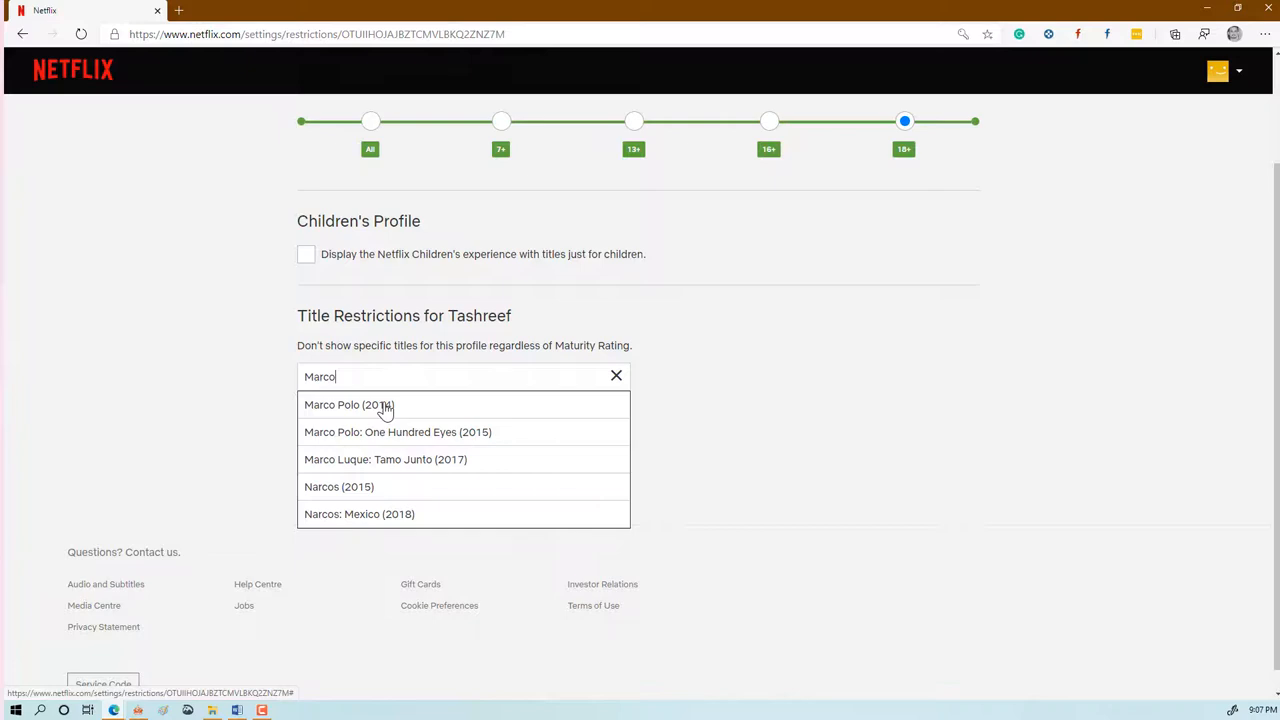
click(348, 404)
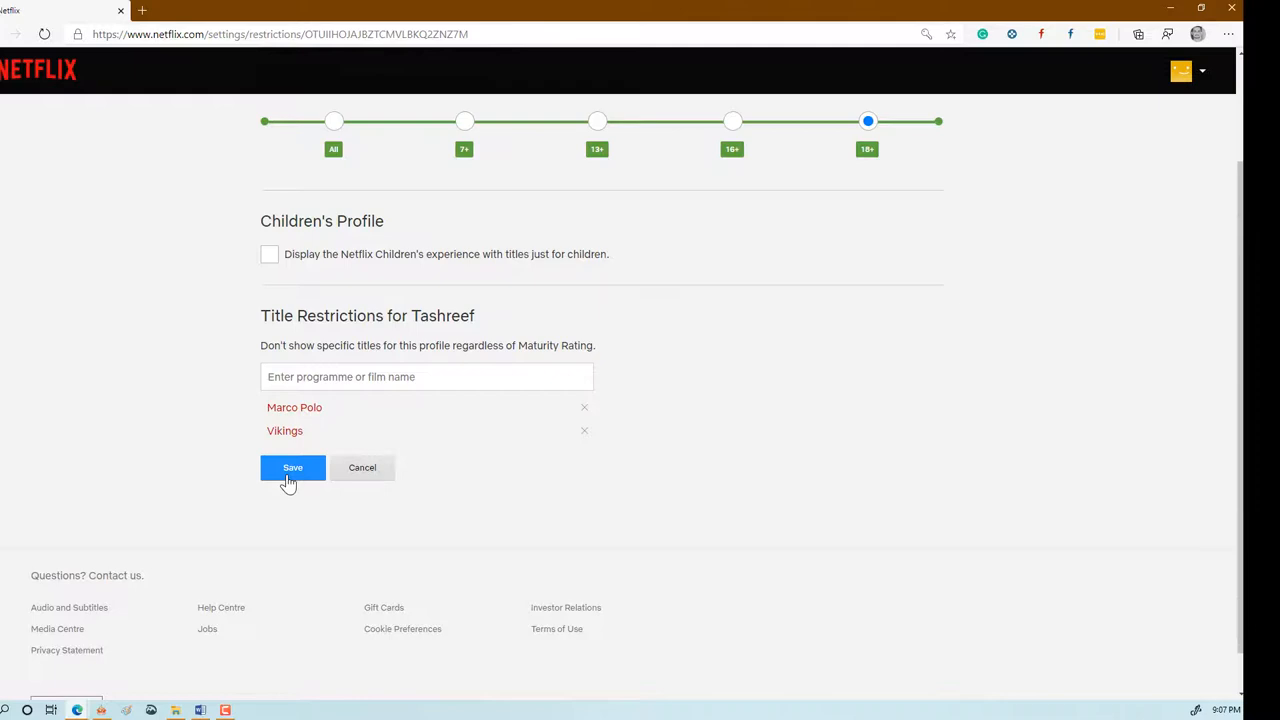
Step: Save the restrictions and reopen Viewing Restrictions showing both blocked titles
click(292, 468)
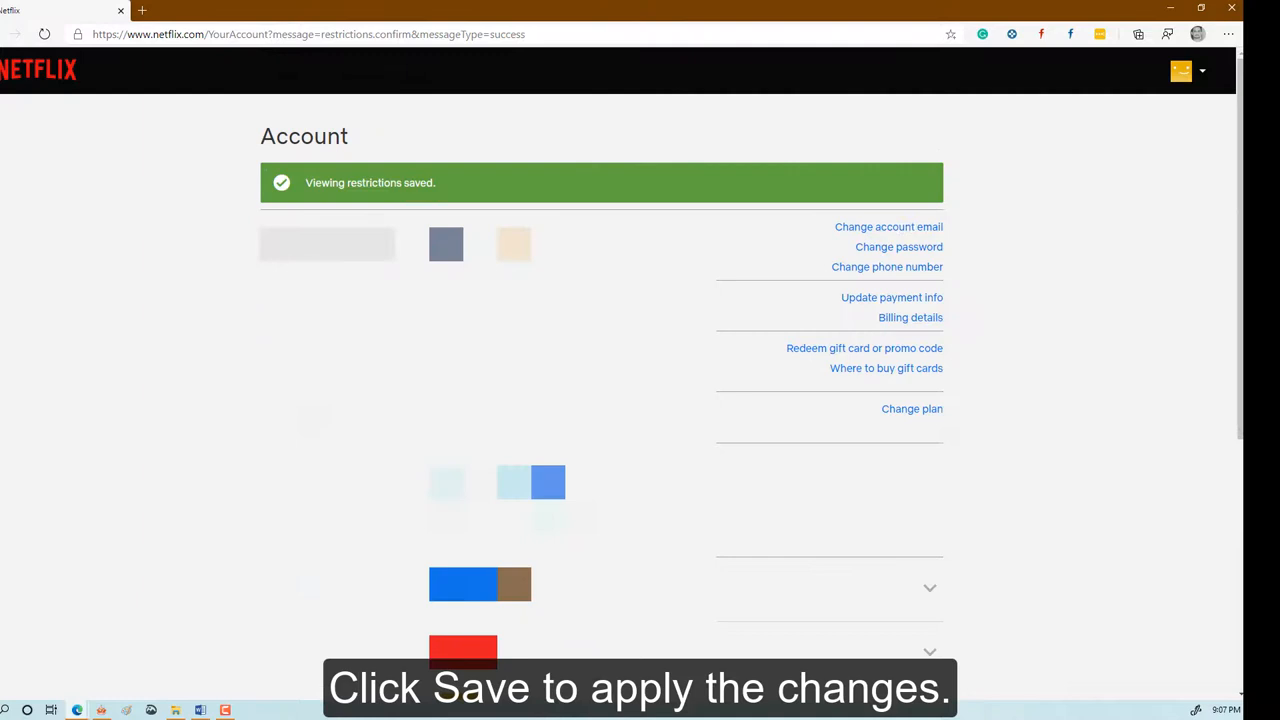
scroll(down, 3)
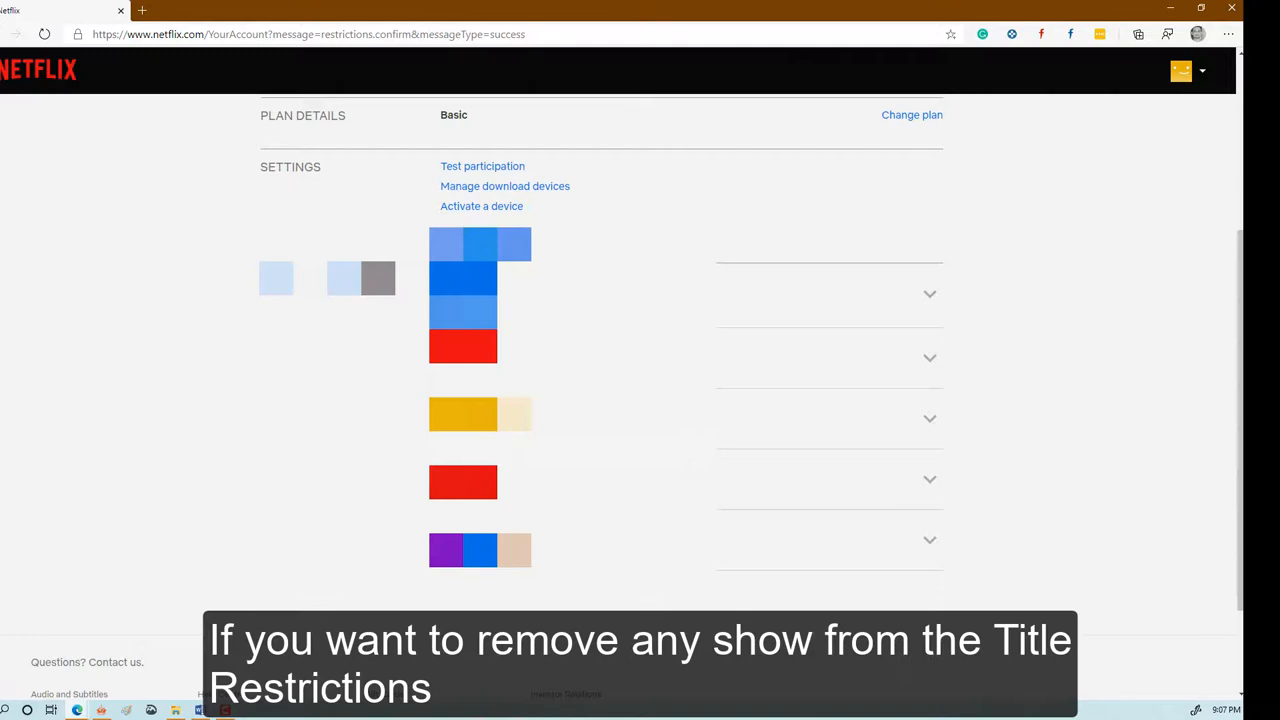
click(480, 206)
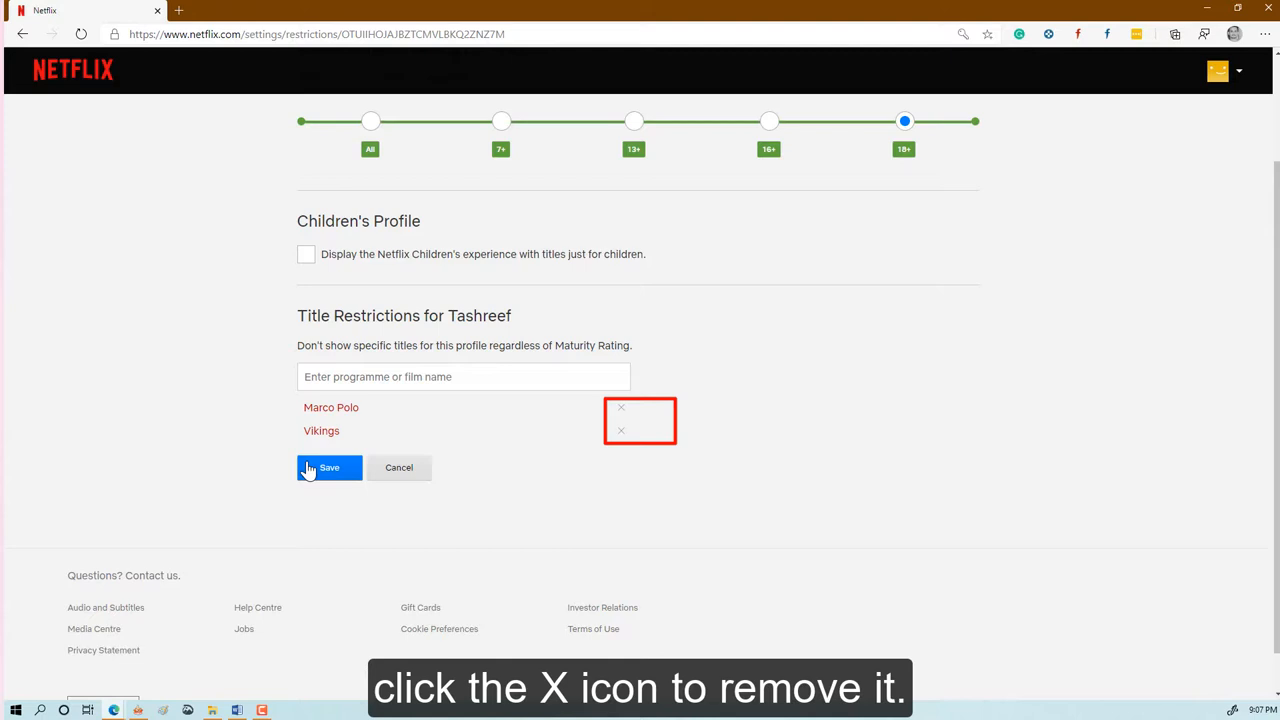